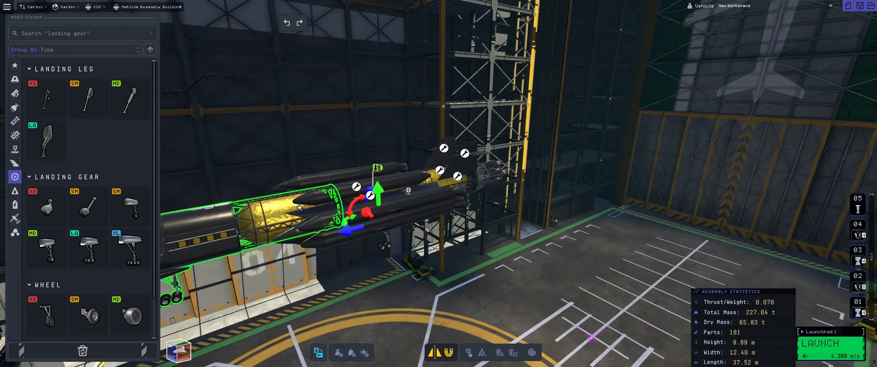
- Attach black side tank clusters with landing gear to the gold core, reaching 287 parts
left_click(823, 344)
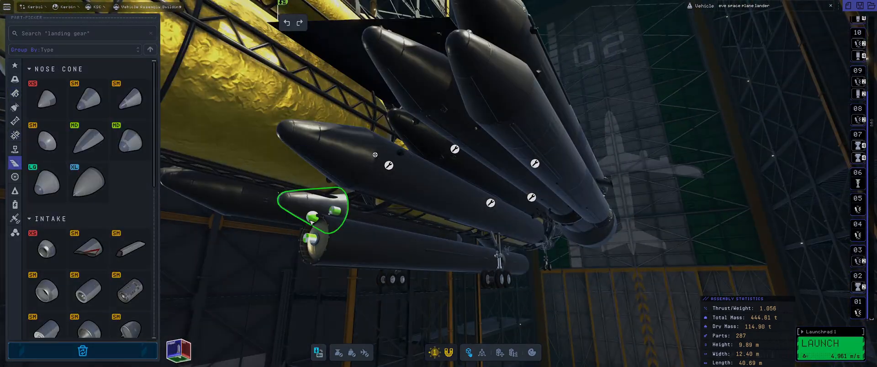
- Place large grey swept wings and engine-tipped side tank pods around the gold core
left_click(820, 343)
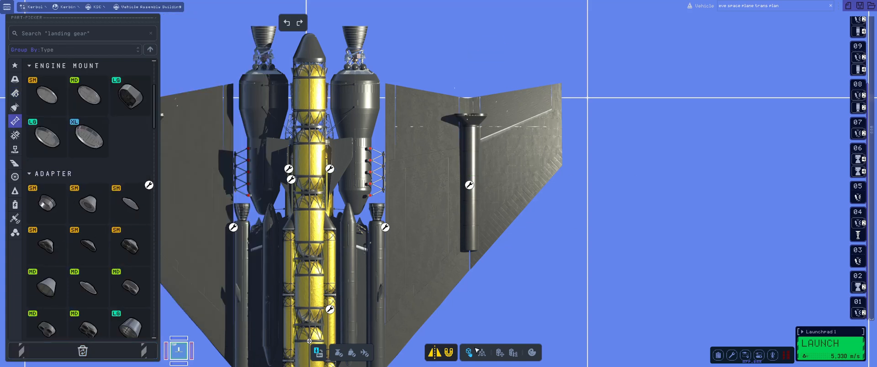
- Add a dense symmetric cluster of rear engine nozzles, bringing the craft to 508 parts
scroll("down", 3)
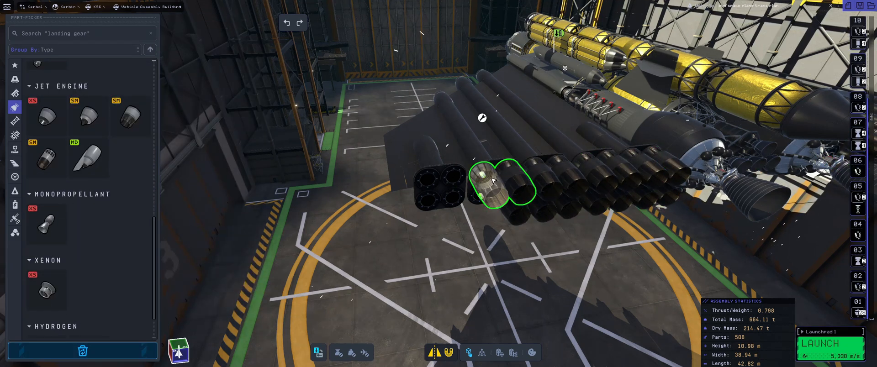
- Adjust the cockpit-side wing's Root Length, then launch to orbit and check the Parts Manager
left_click(822, 343)
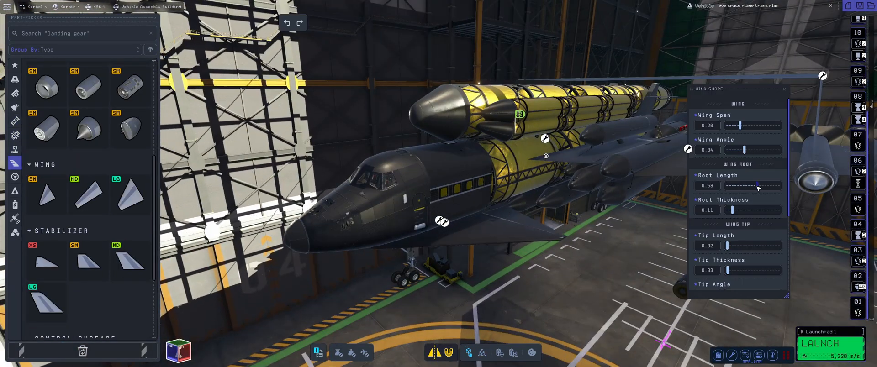
left_click(820, 344)
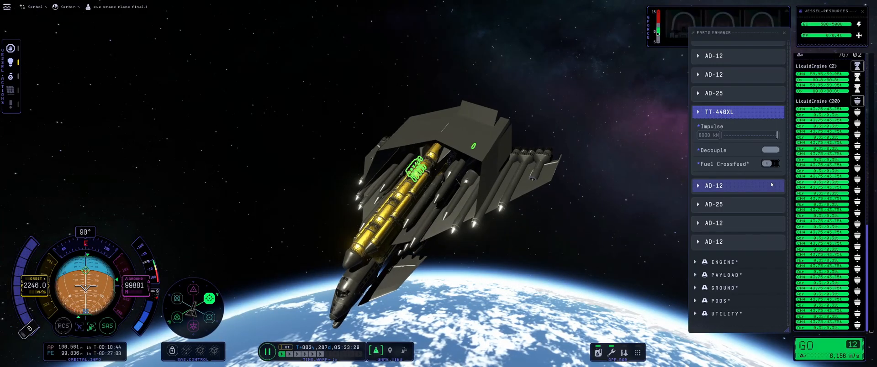
- Revert to the VAB and show the spaceplane side-on in orthographic view
left_click(717, 112)
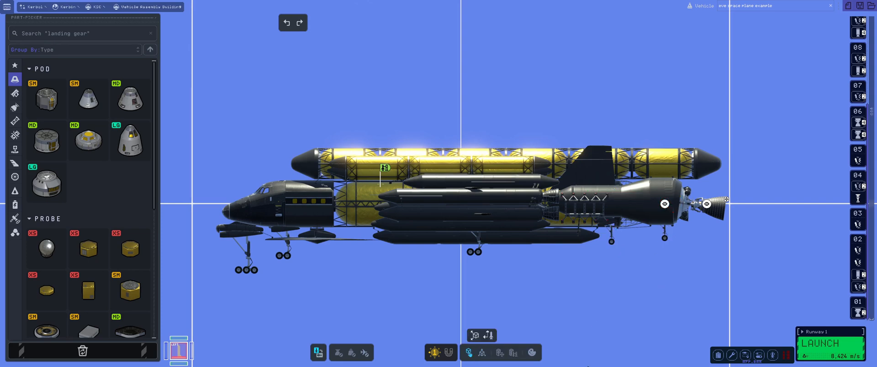
- Fit a broad flat wing panel over the rear and white boosters among the engines
left_click(830, 343)
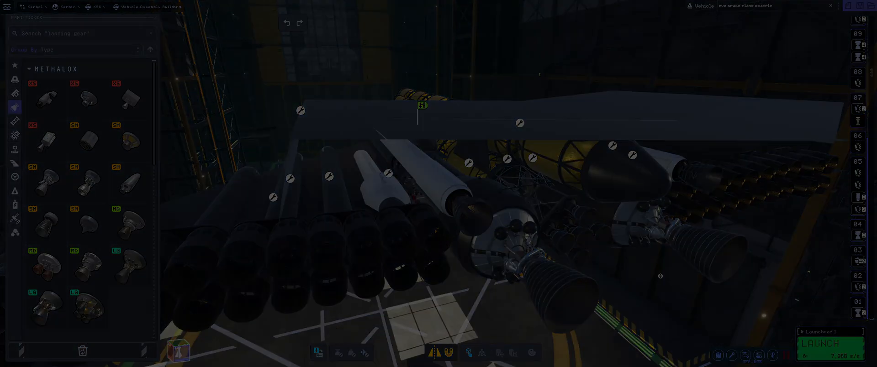
left_click(830, 344)
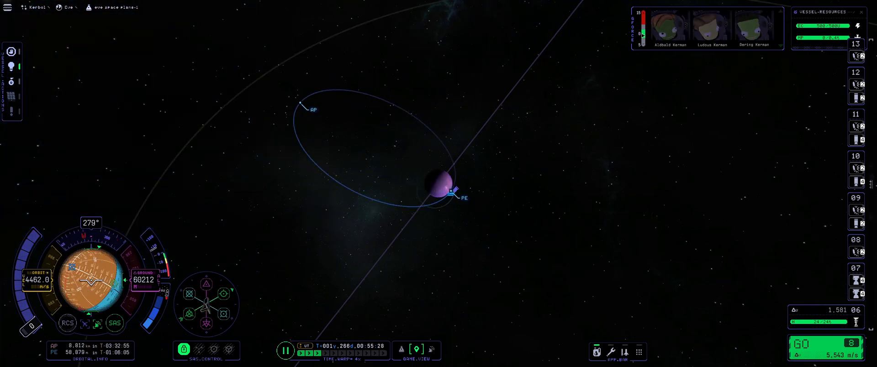
- Open the map view to check apoapsis and periapsis of the elongated Eve orbit
left_click(311, 109)
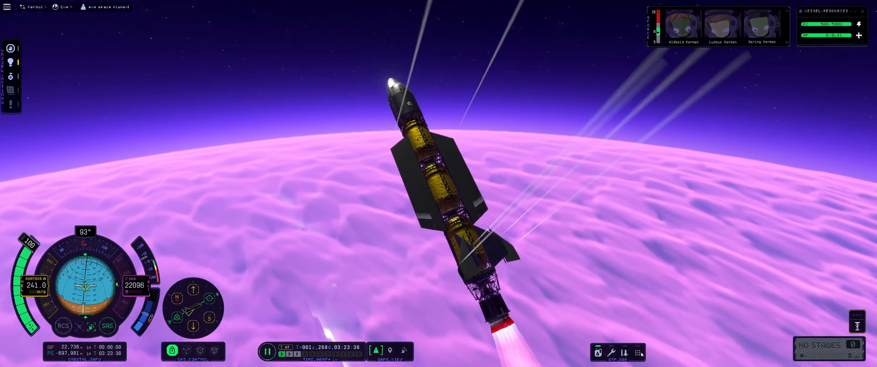
left_click(637, 352)
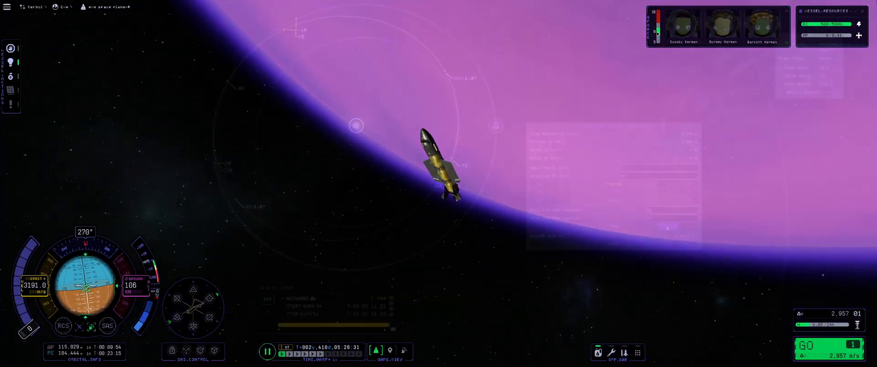
- Plan a Kerbin transfer maneuver node and execute the Eve escape burn
left_click(390, 351)
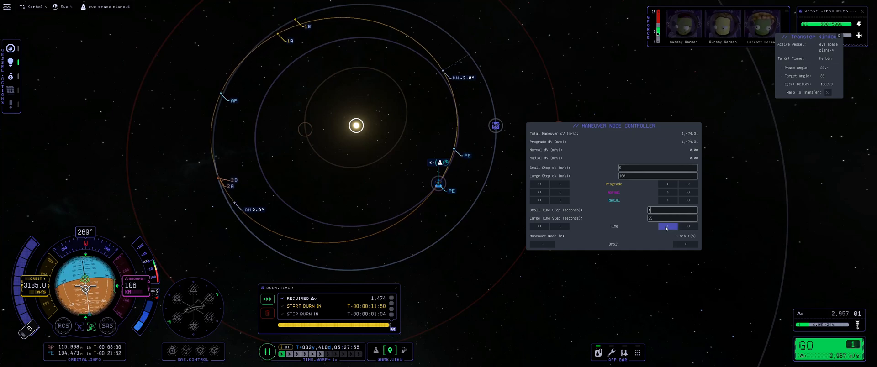
left_click(667, 226)
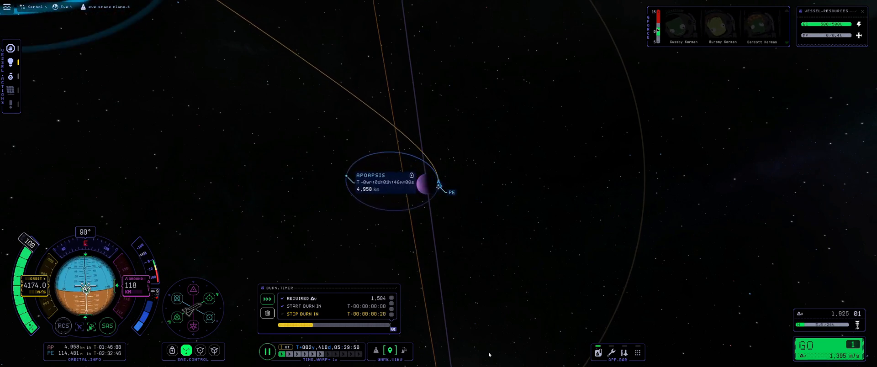
scroll("down", 3)
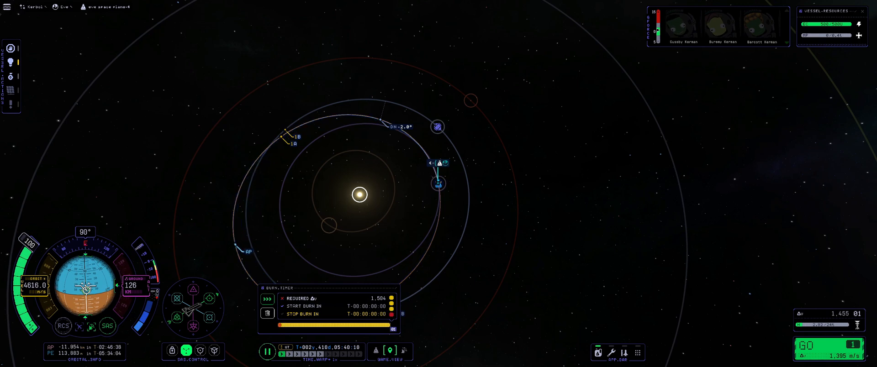
left_click(336, 353)
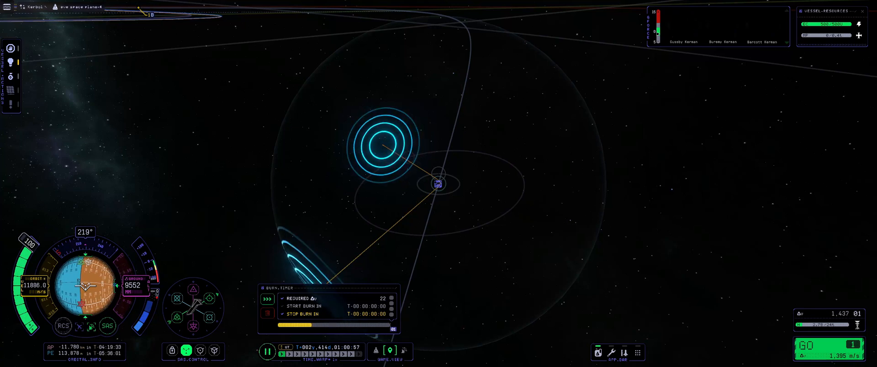
scroll("up", 3)
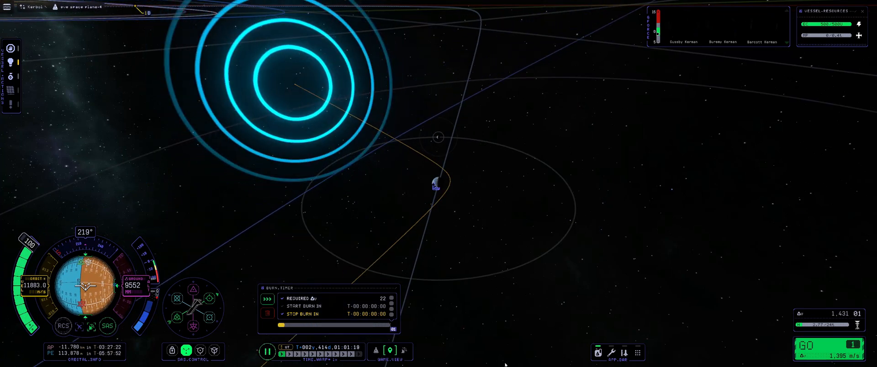